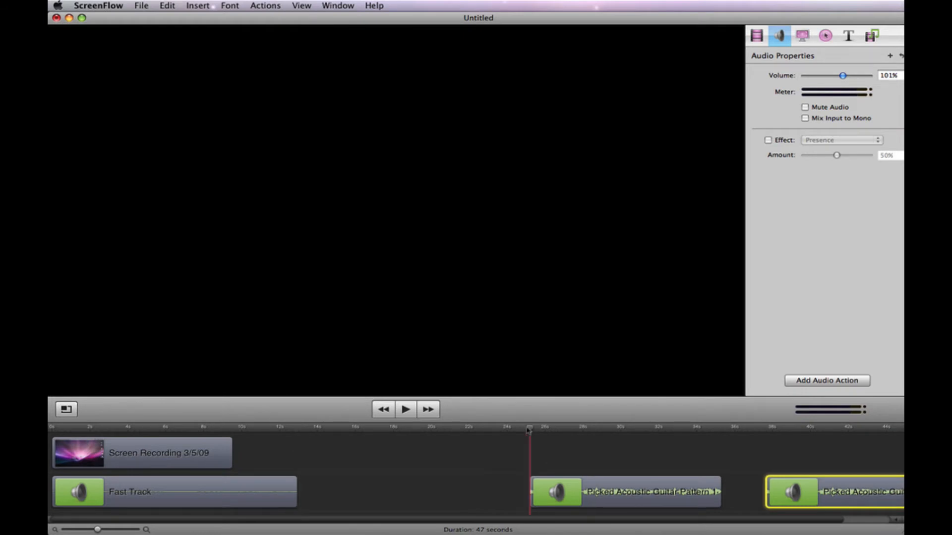
- Select the middle Picked Acoustic Guitar clip on the lower track
click(406, 409)
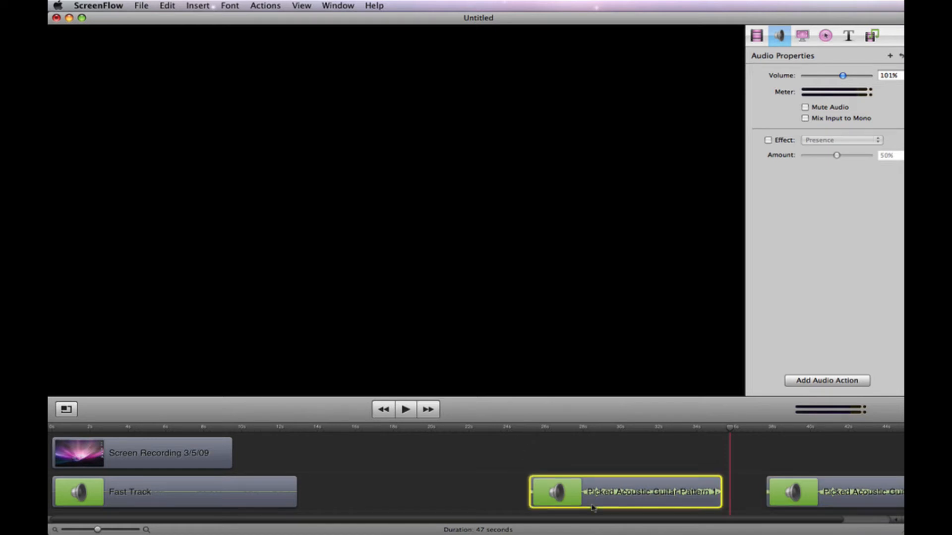
mouse_move(740, 74)
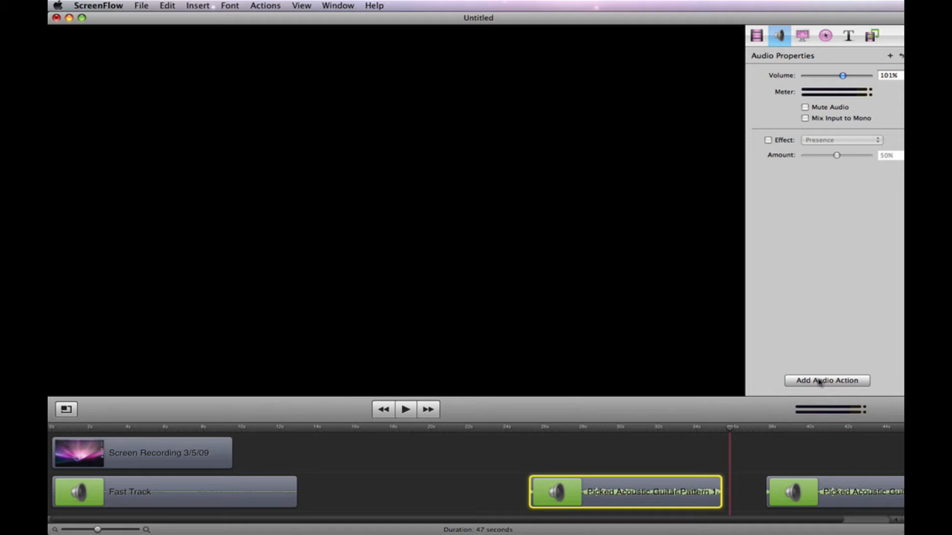
mouse_move(736, 449)
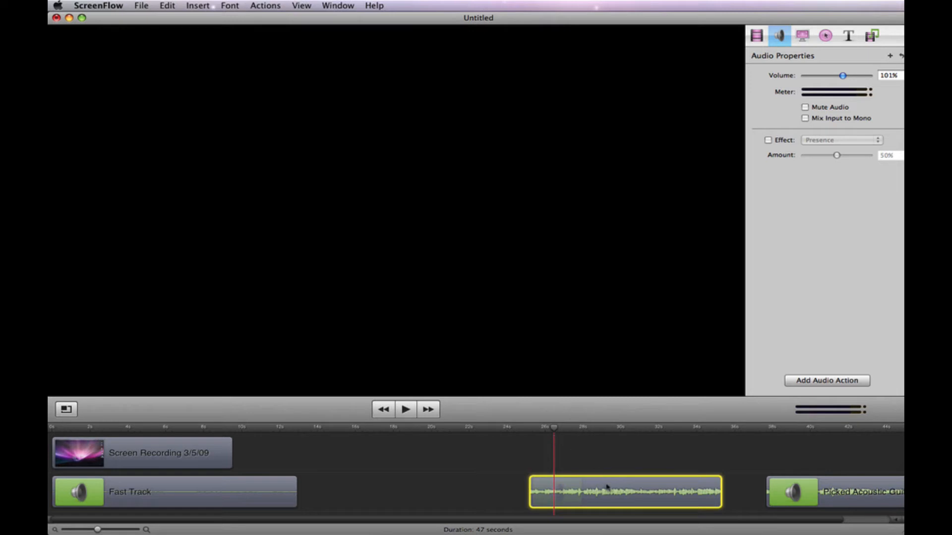
mouse_move(660, 471)
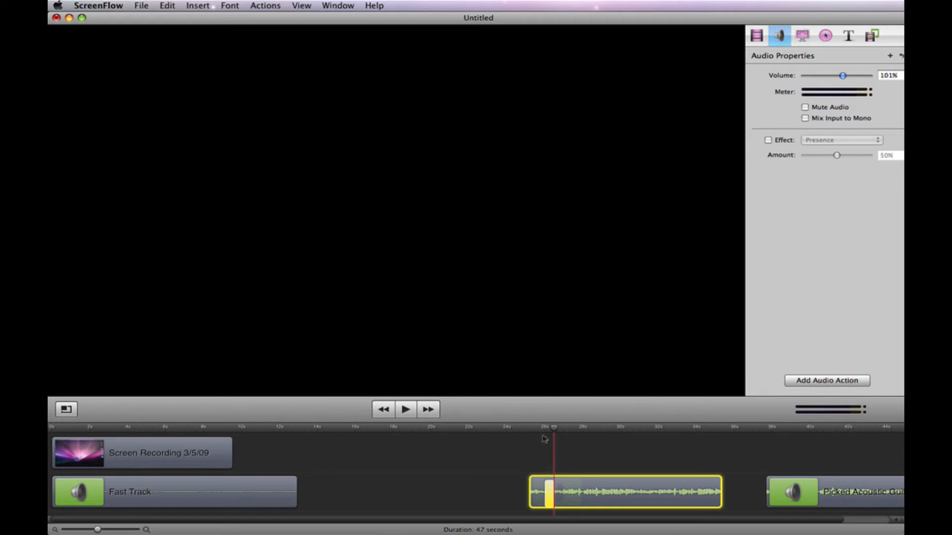
mouse_move(557, 447)
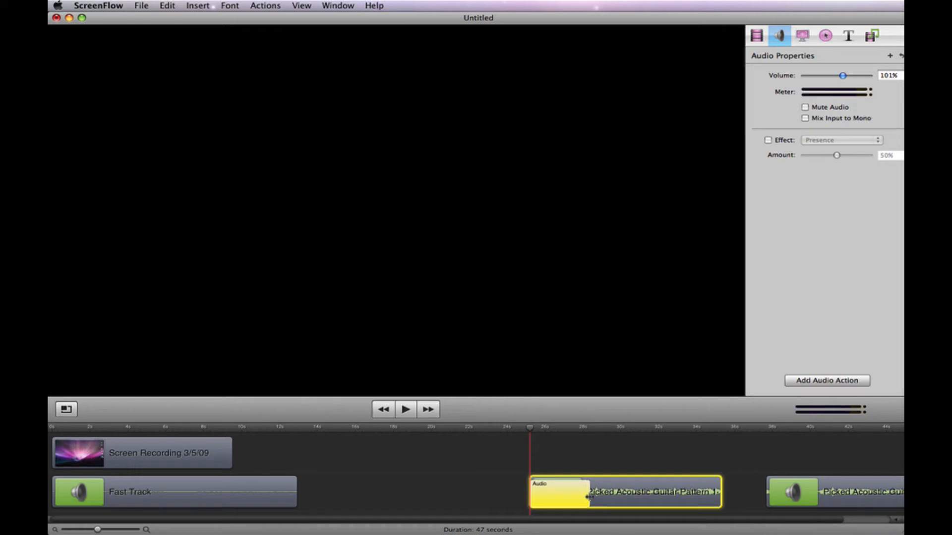
mouse_move(531, 440)
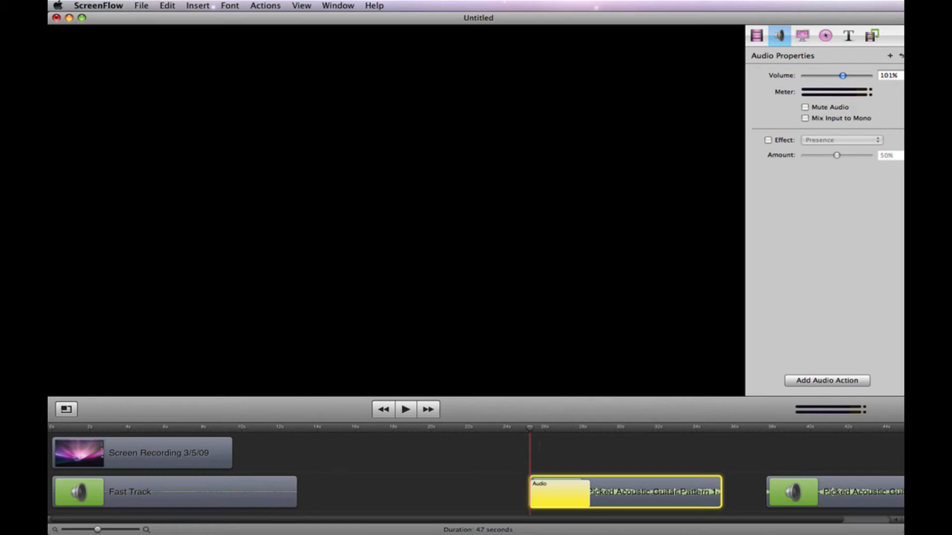
- Set the audio action's volume to 0 at the clip start, rising to 101% at its end
drag(841, 75, 805, 75)
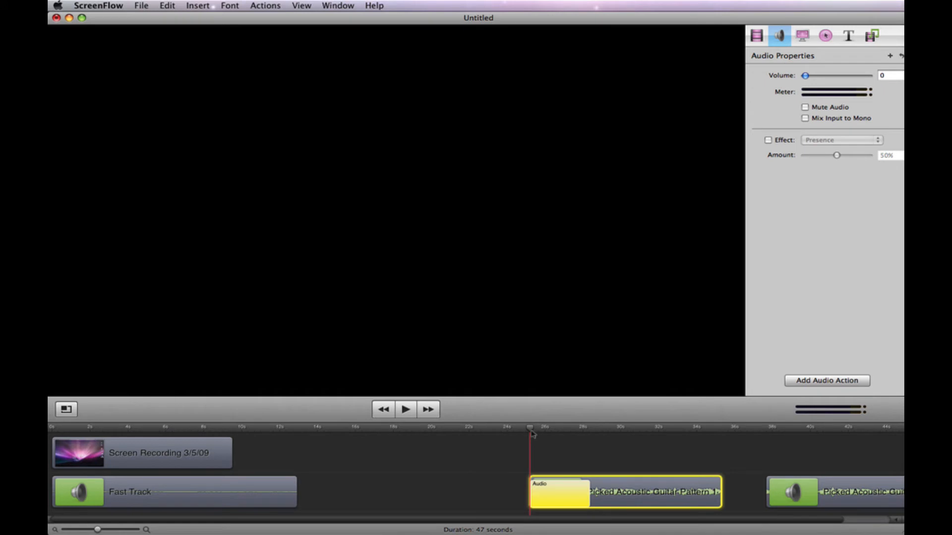
drag(805, 75, 841, 75)
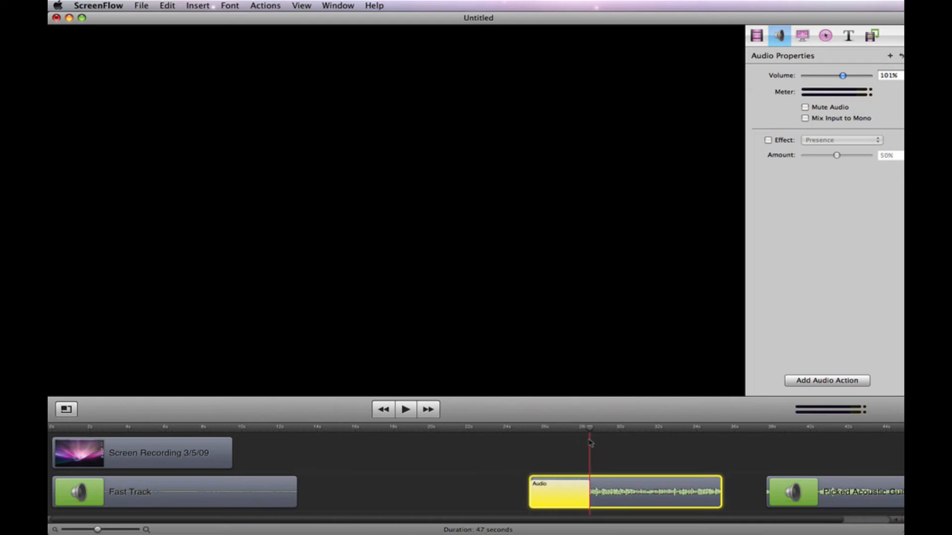
- Preview the new fade-in on the guitar clip and stop playback just past it
drag(843, 74, 803, 75)
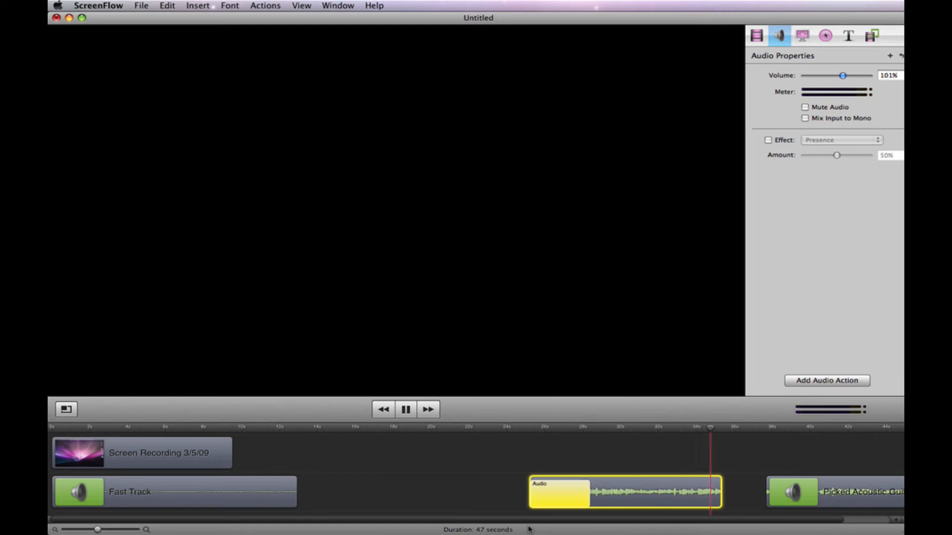
click(406, 408)
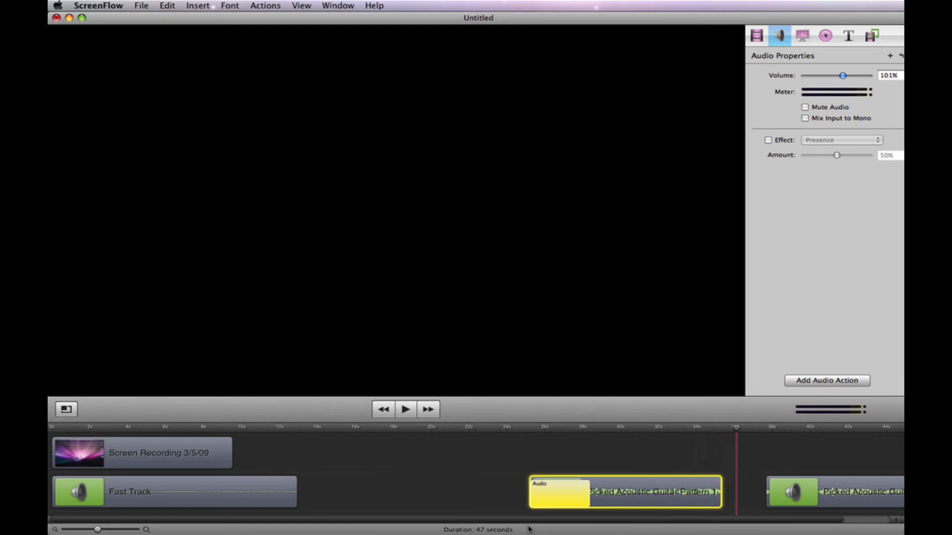
mouse_move(529, 529)
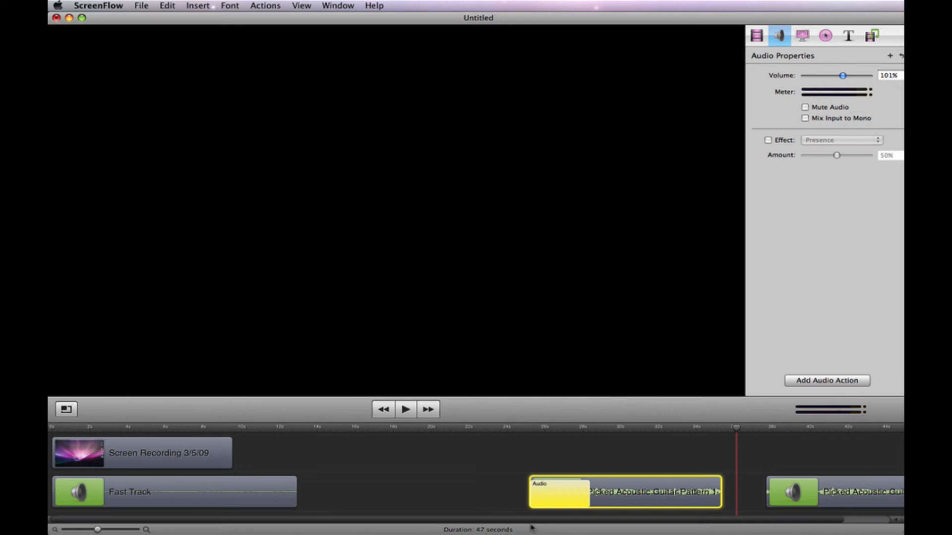
mouse_move(771, 414)
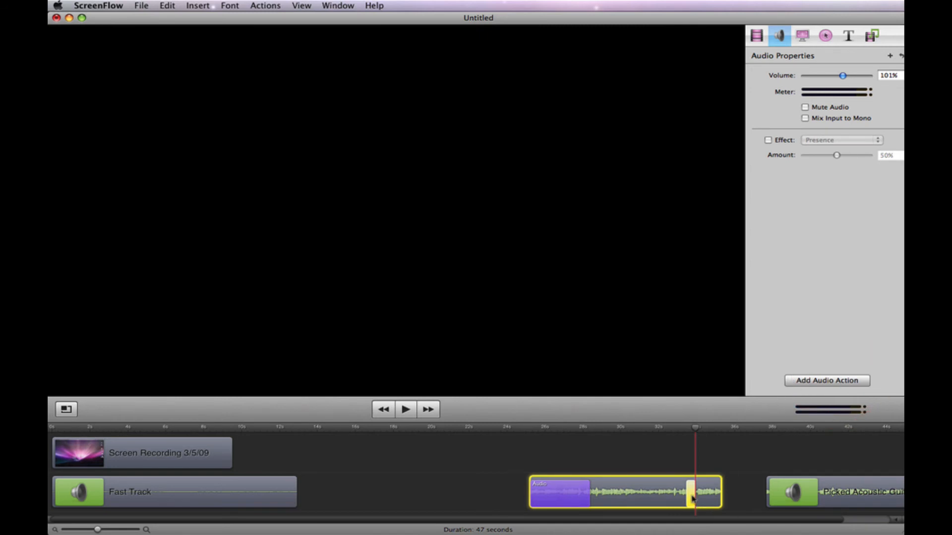
- Stretch the second action to the clip end, set volume 0 there and 101% at its start
drag(695, 492, 716, 497)
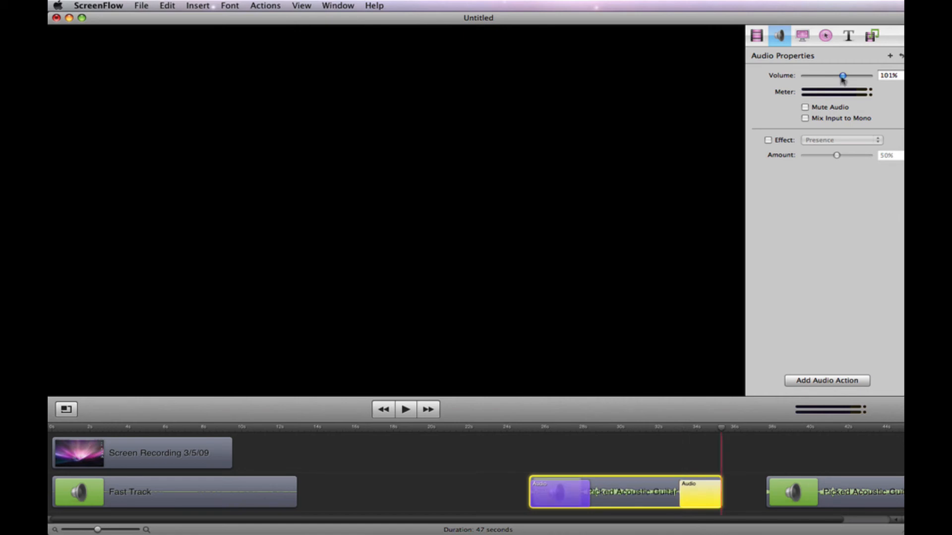
drag(842, 75, 804, 76)
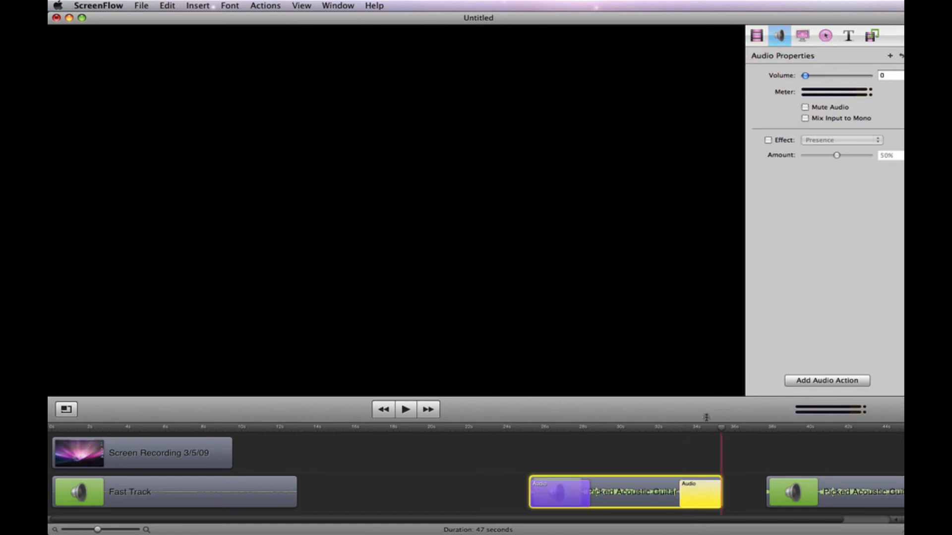
drag(804, 76, 841, 76)
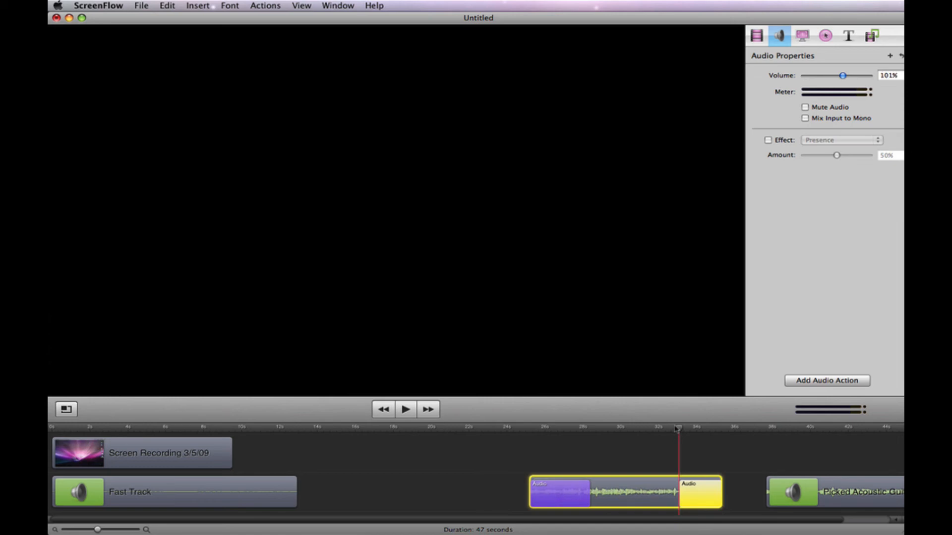
click(406, 409)
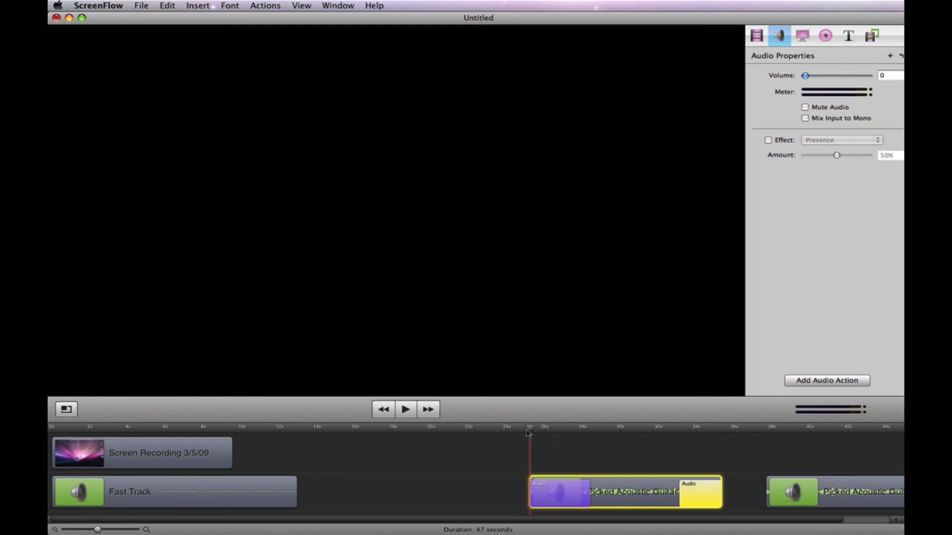
click(406, 408)
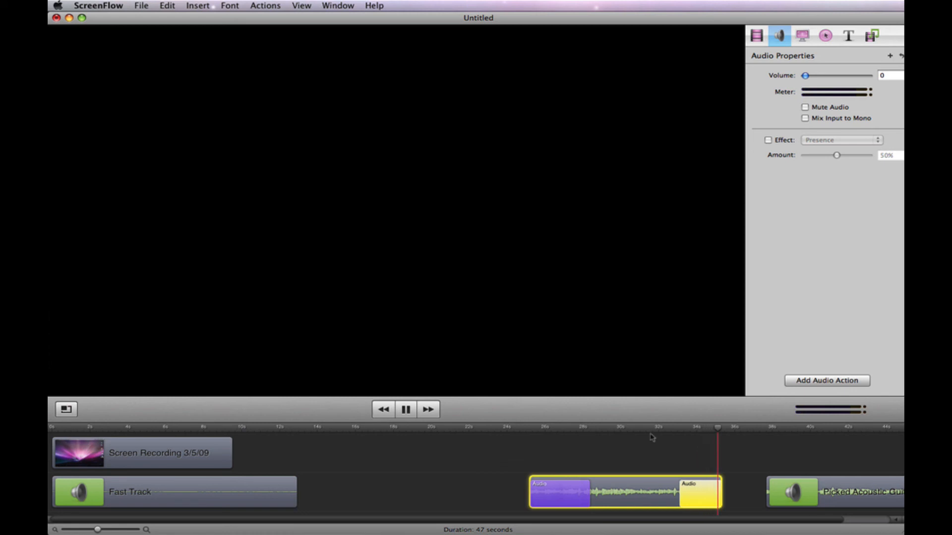
click(405, 409)
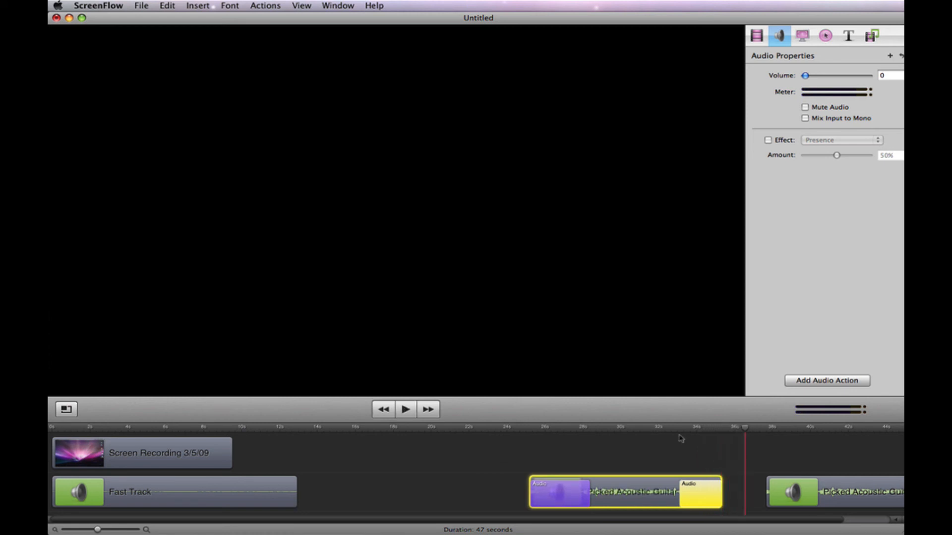